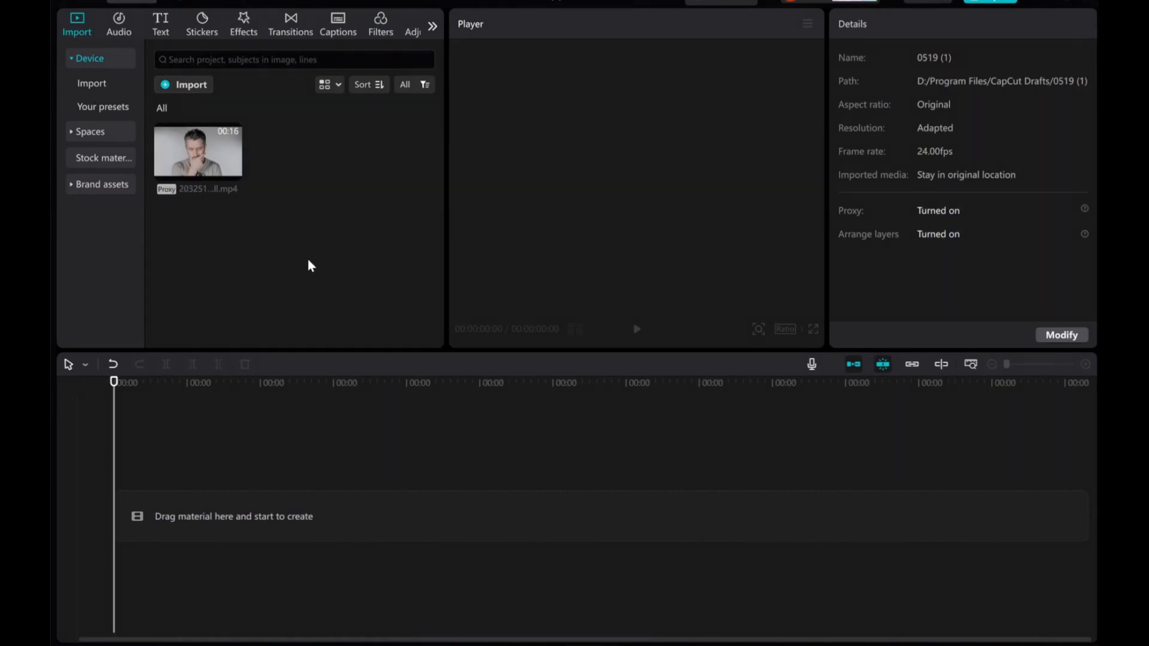
Add the imported video of the man to the timeline as the first clip
click(197, 151)
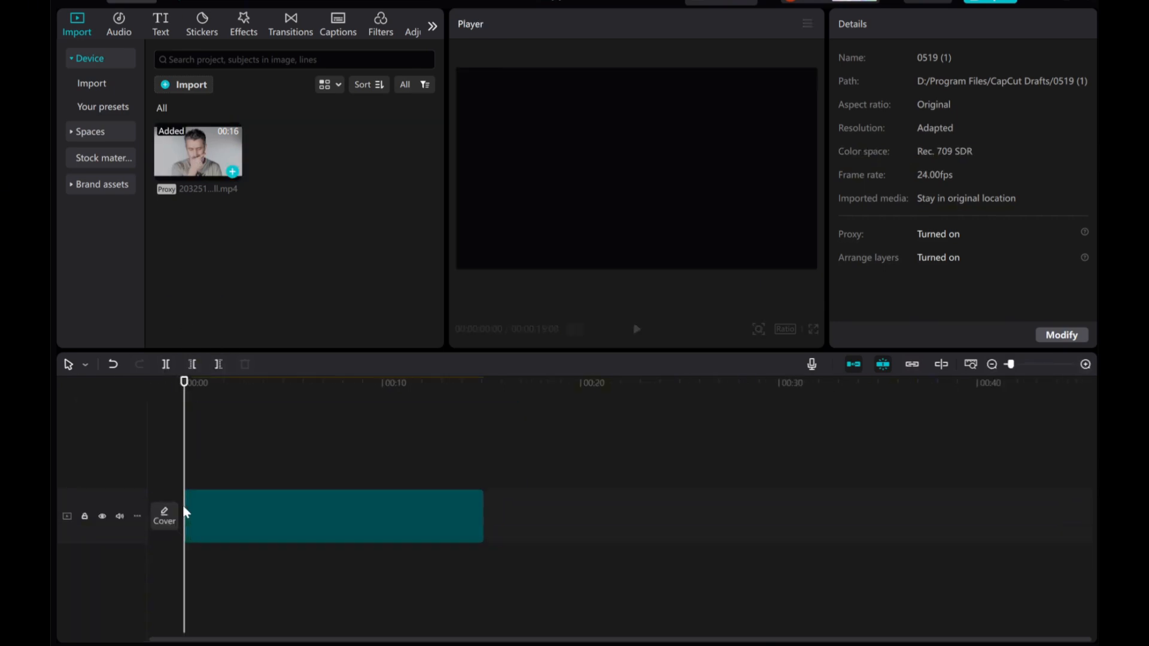
Duplicate the man clip onto a new track above the original
click(334, 514)
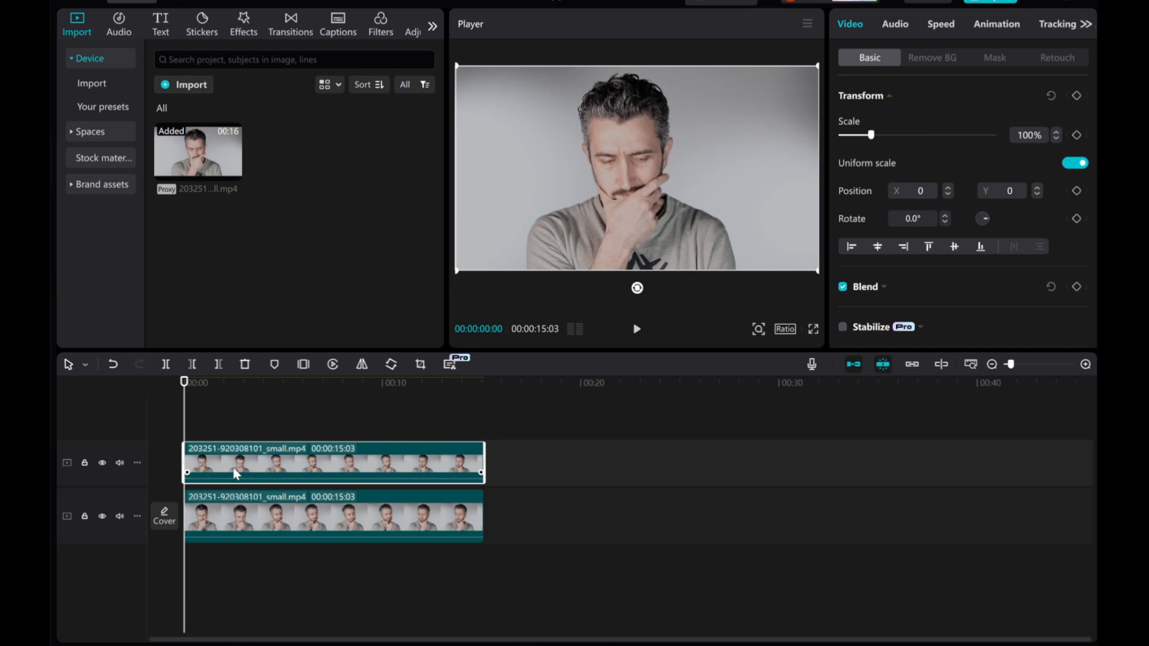
mouse_move(931, 70)
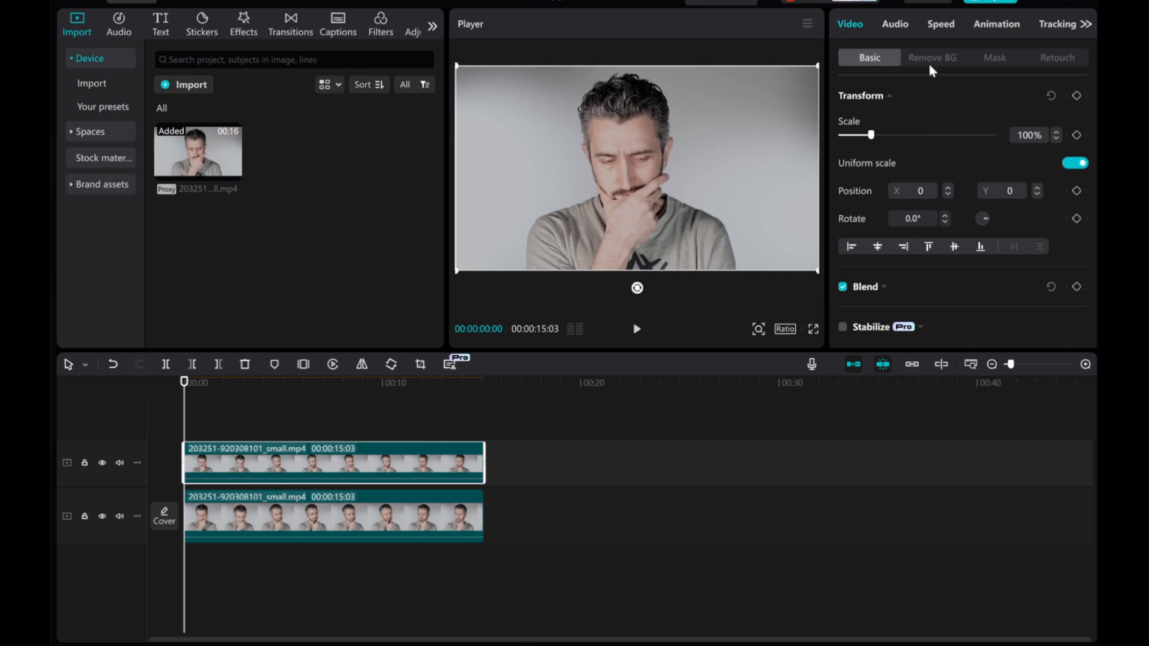
Switch on automatic background removal for the upper copy of the man clip
click(931, 58)
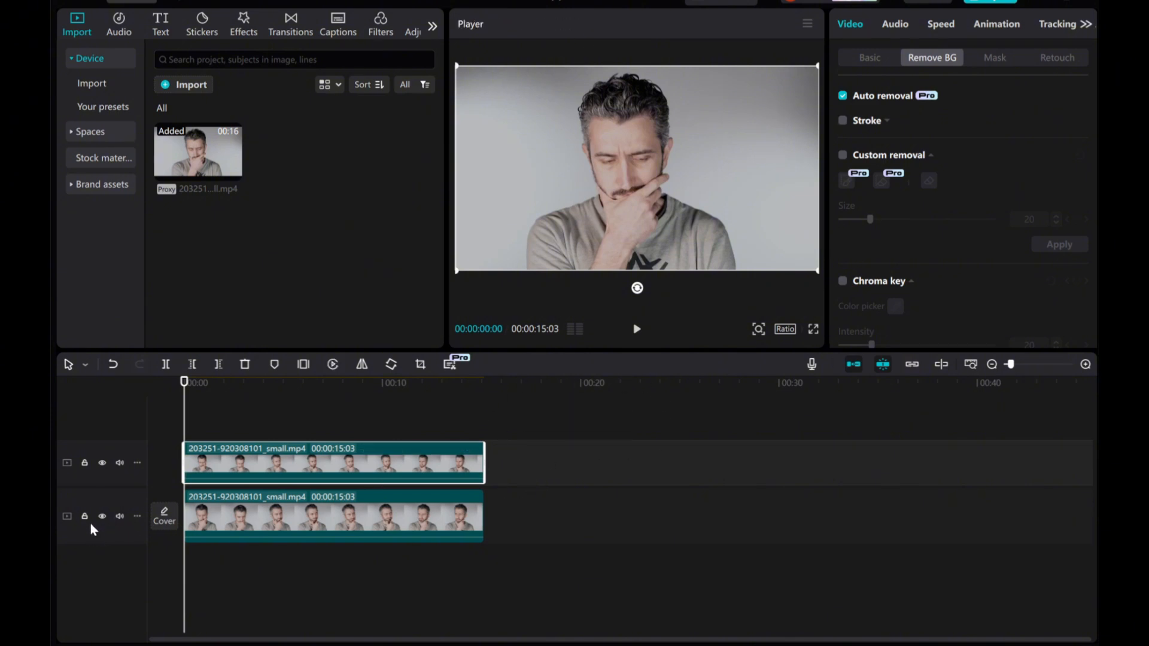
click(102, 516)
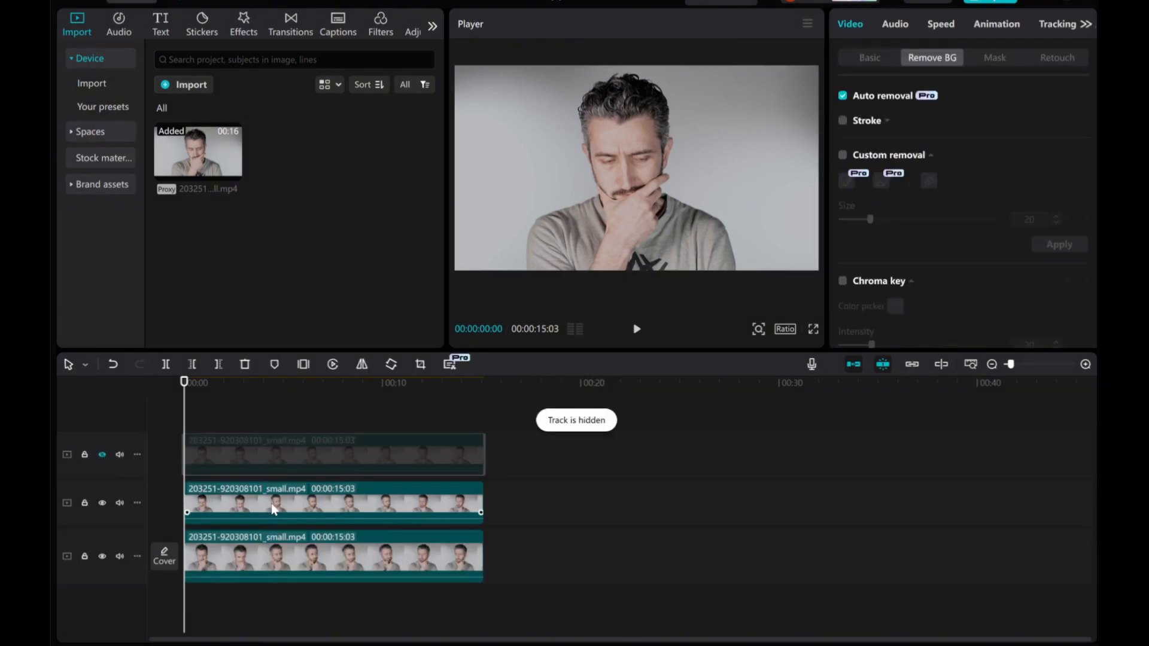
Select the middle copy of the man clip for editing
click(330, 502)
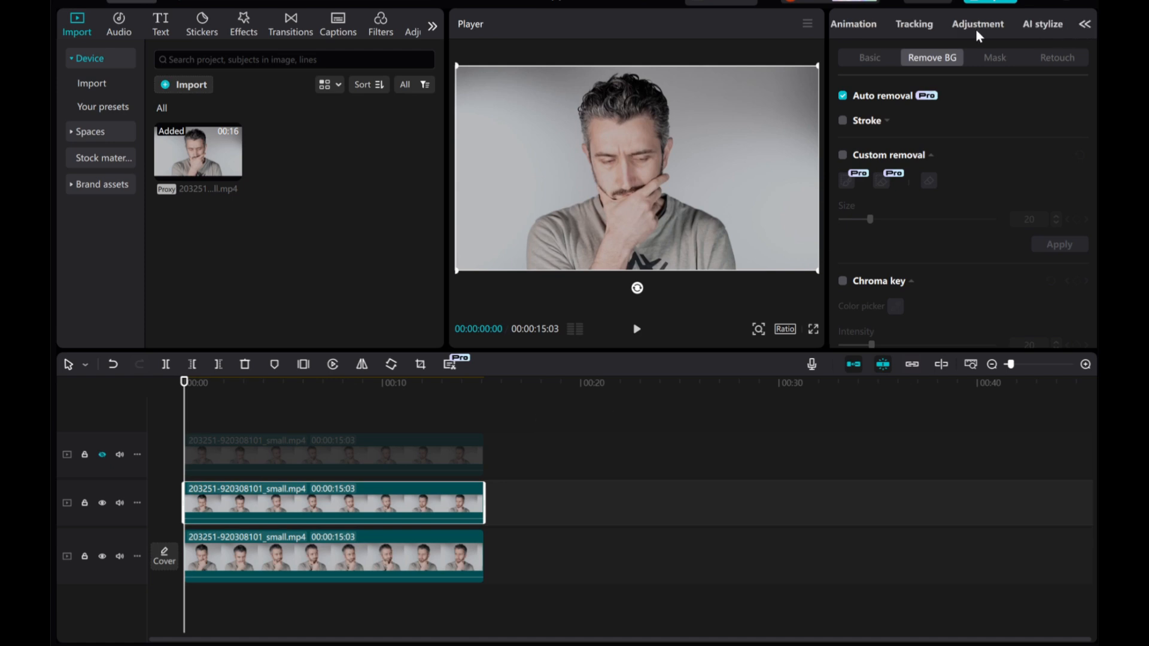
Push the middle clip's colour curve to the extreme so the man becomes a solid black silhouette
click(978, 24)
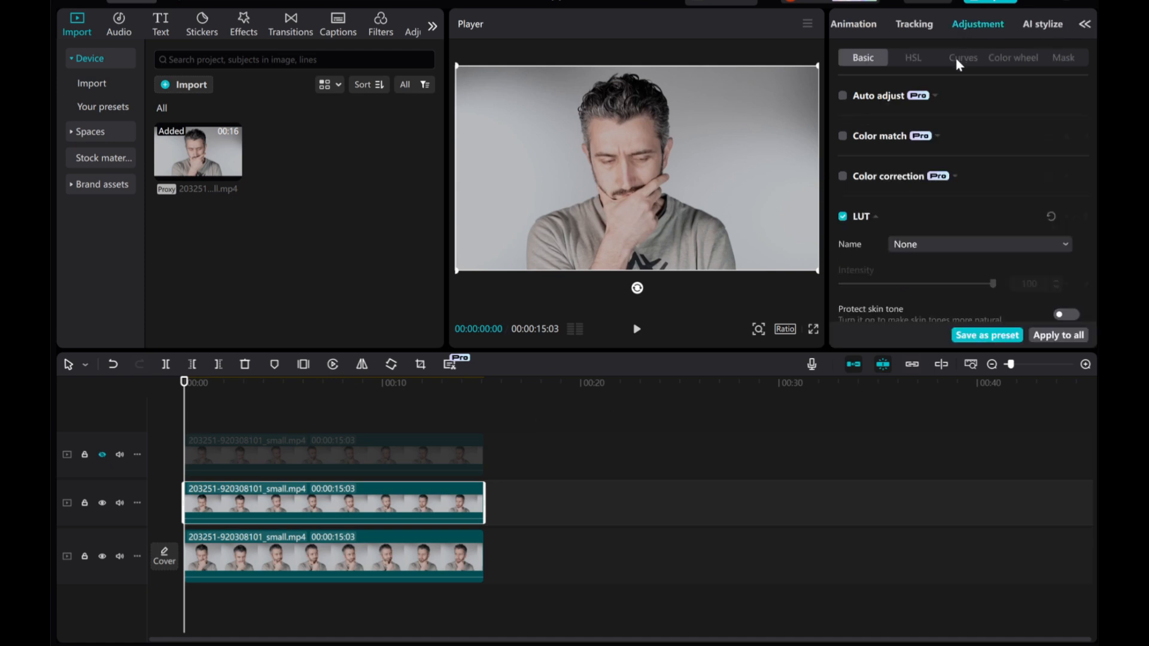
click(962, 57)
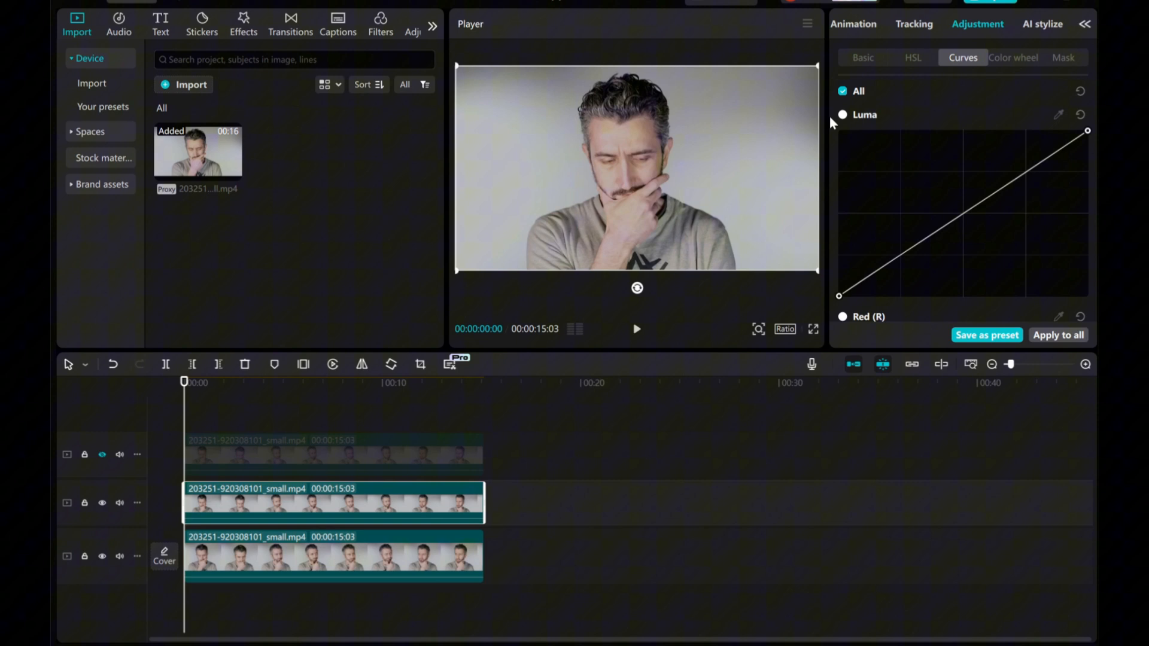
drag(839, 295, 890, 297)
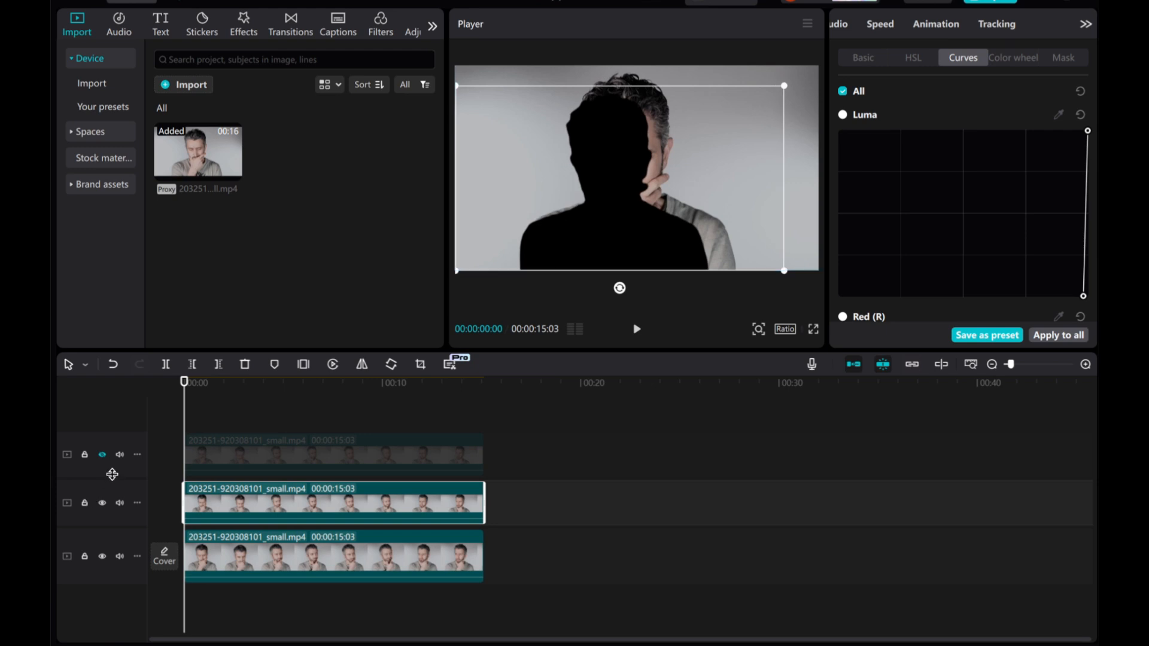
Unhide the top track so the man shows a hard black shadow, then select the shadow clip
click(101, 454)
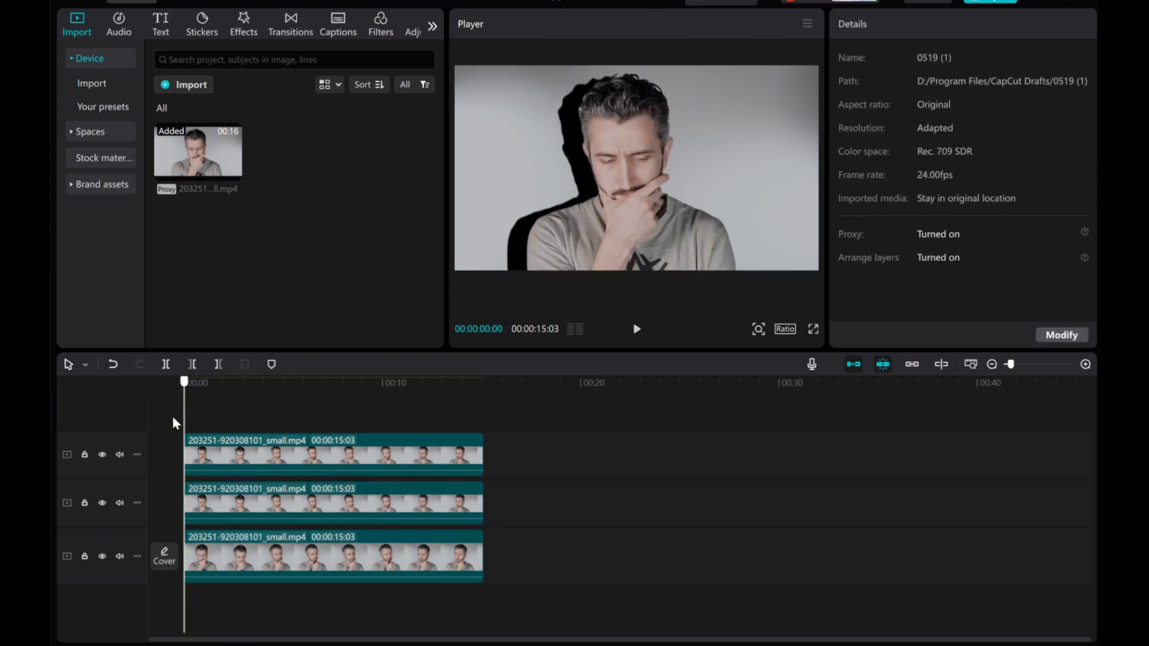
click(333, 502)
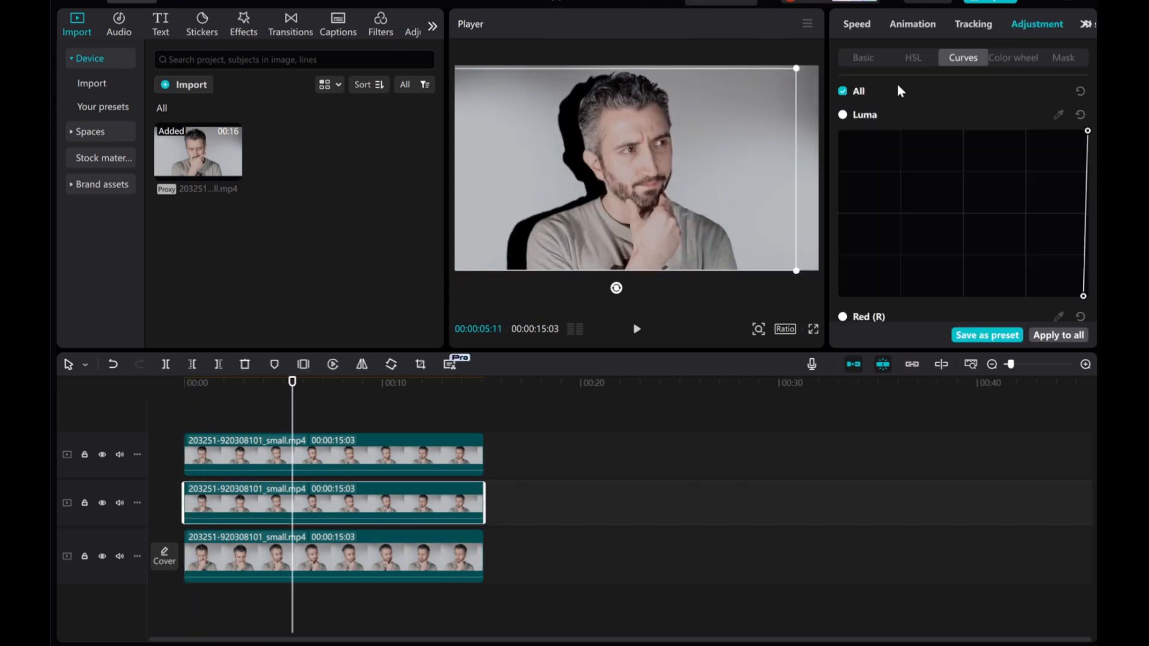
click(849, 24)
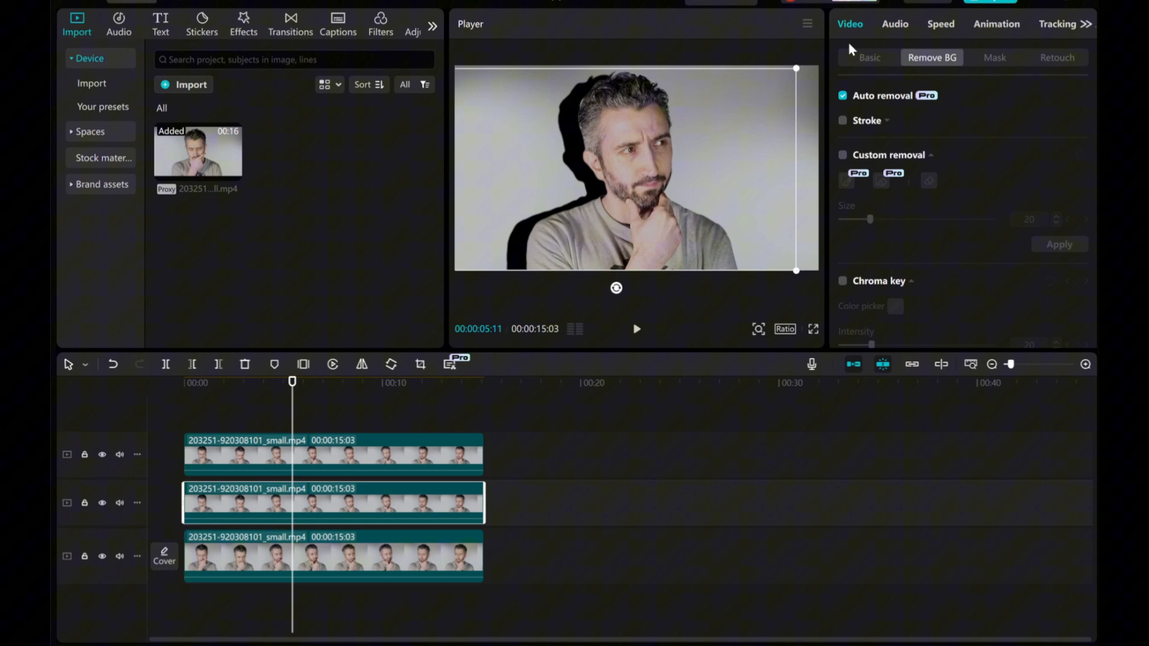
Lower the shadow clip's Blend opacity to 55% and play back the composite
click(869, 58)
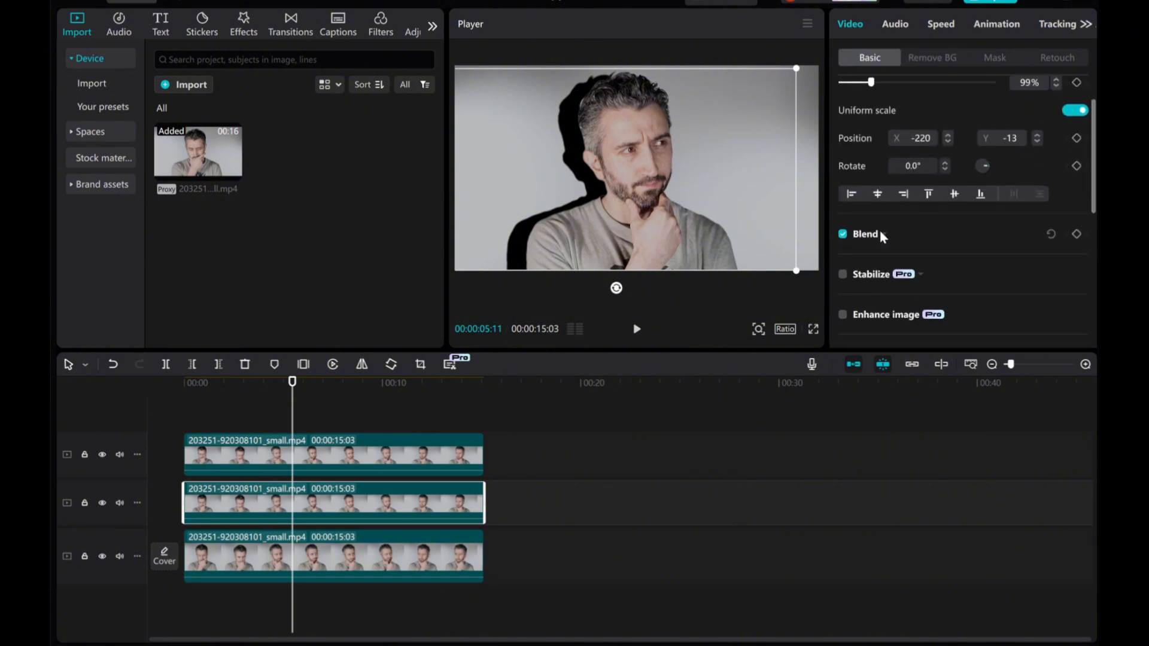
click(864, 233)
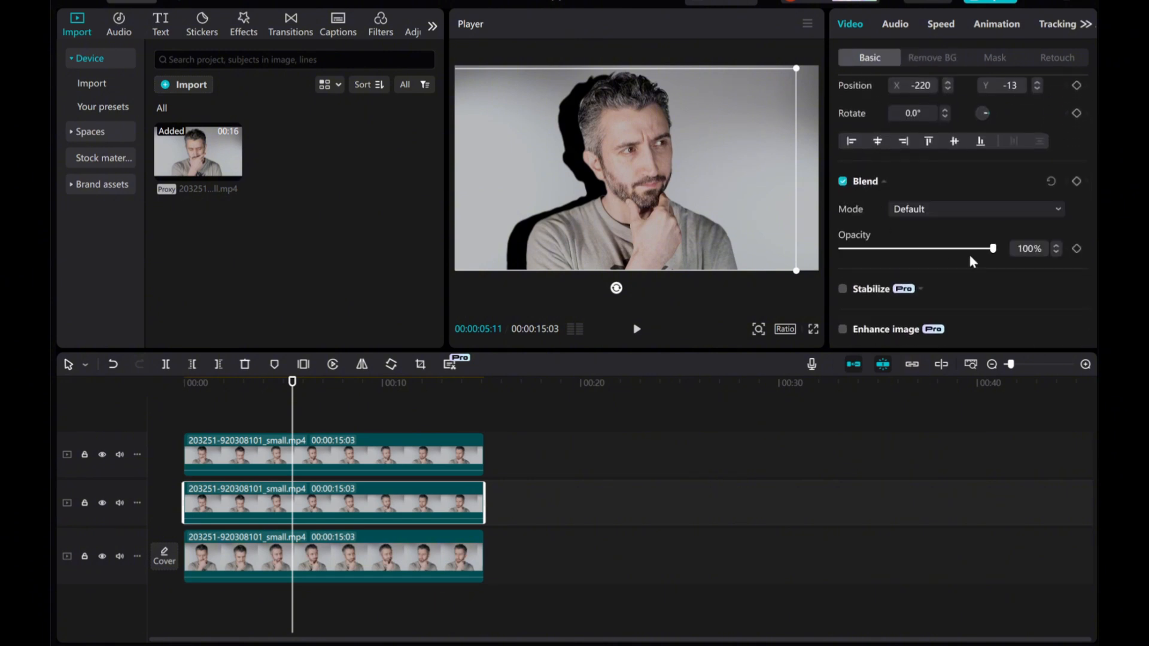
drag(993, 249, 941, 249)
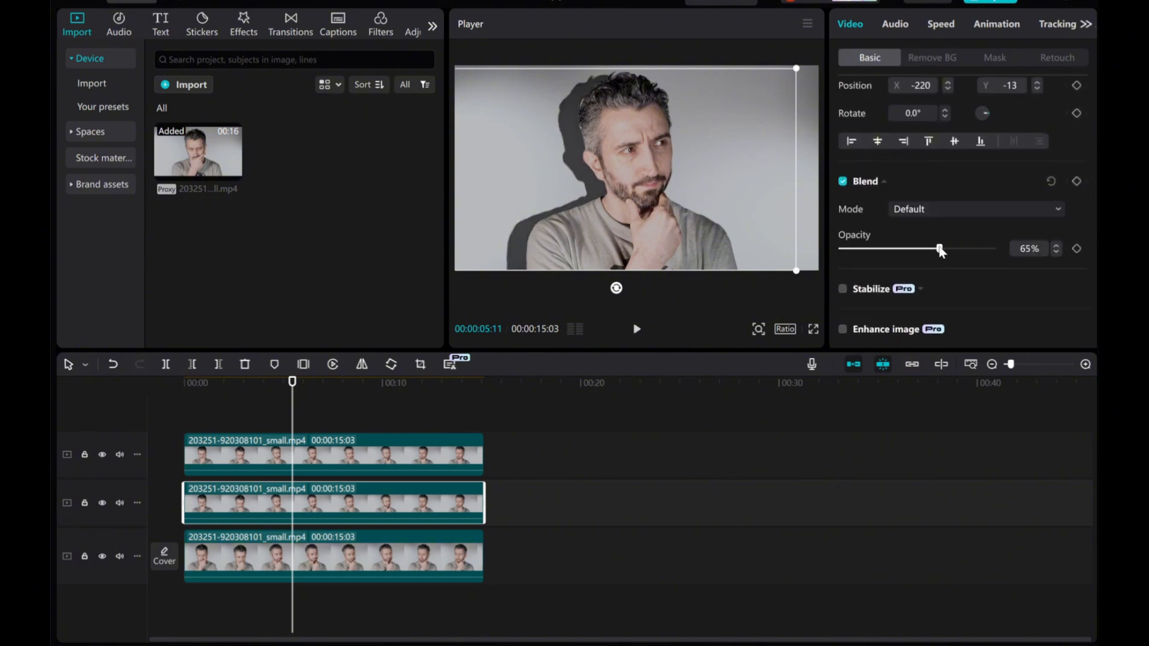
drag(941, 250, 927, 250)
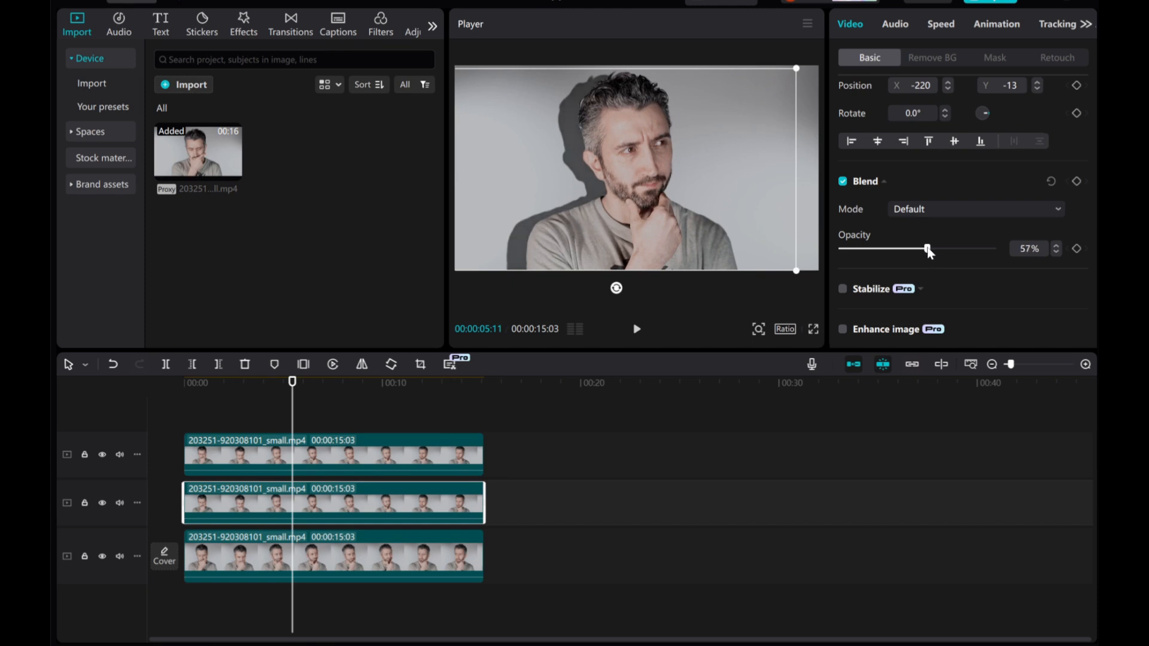
drag(929, 249, 925, 249)
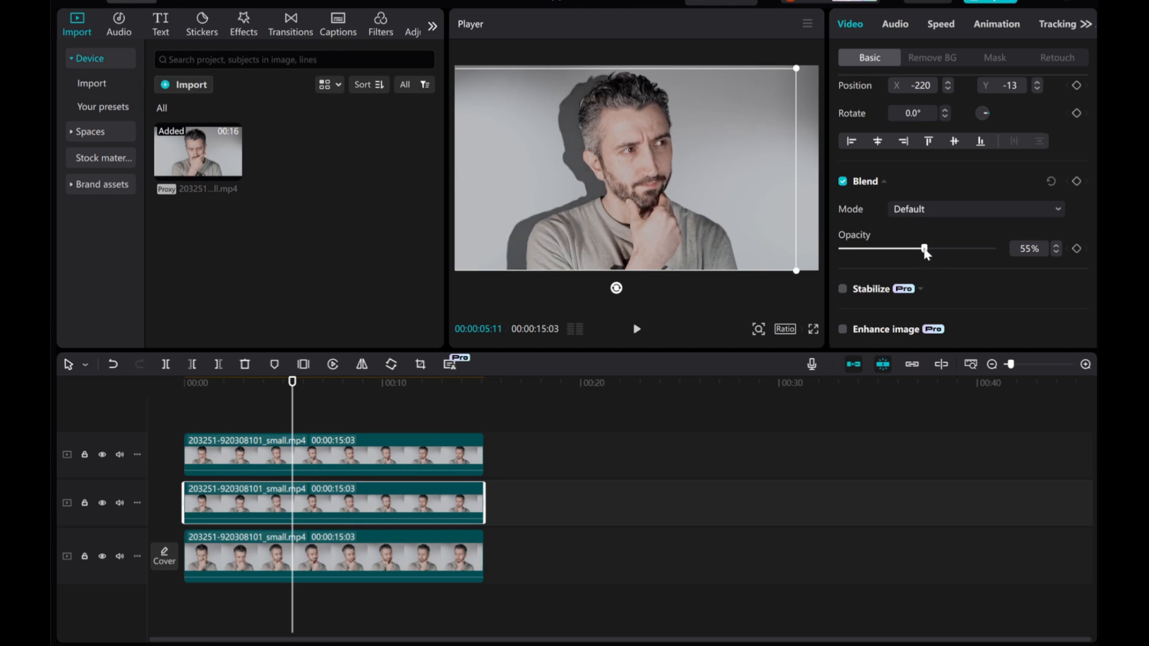
drag(924, 249, 921, 249)
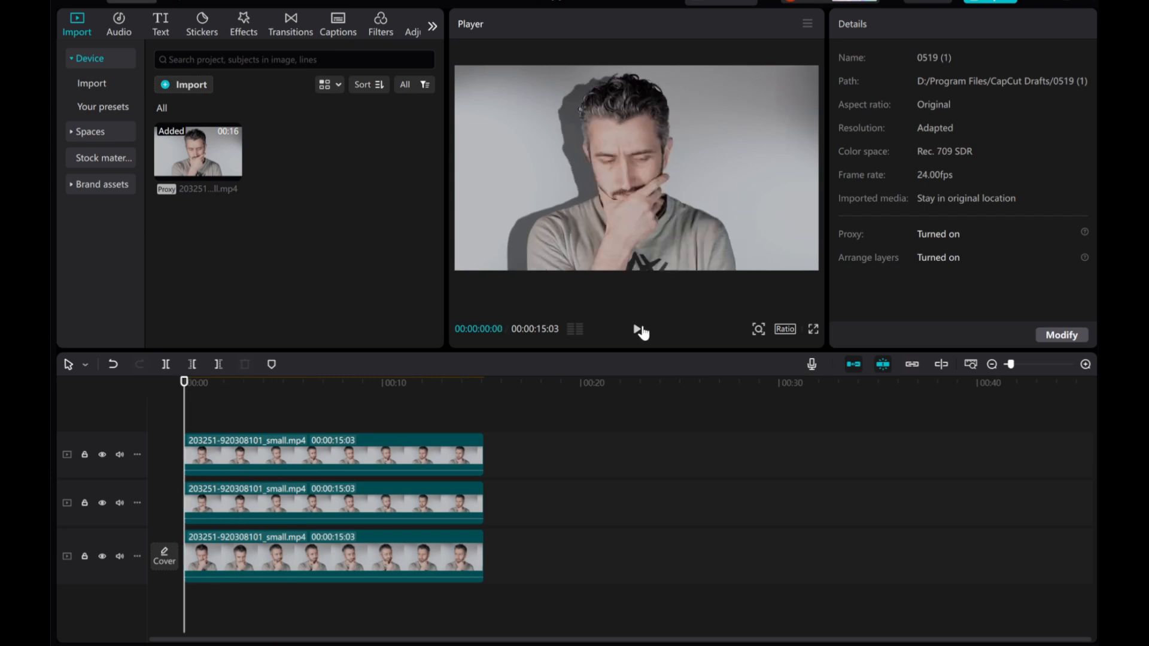
click(635, 329)
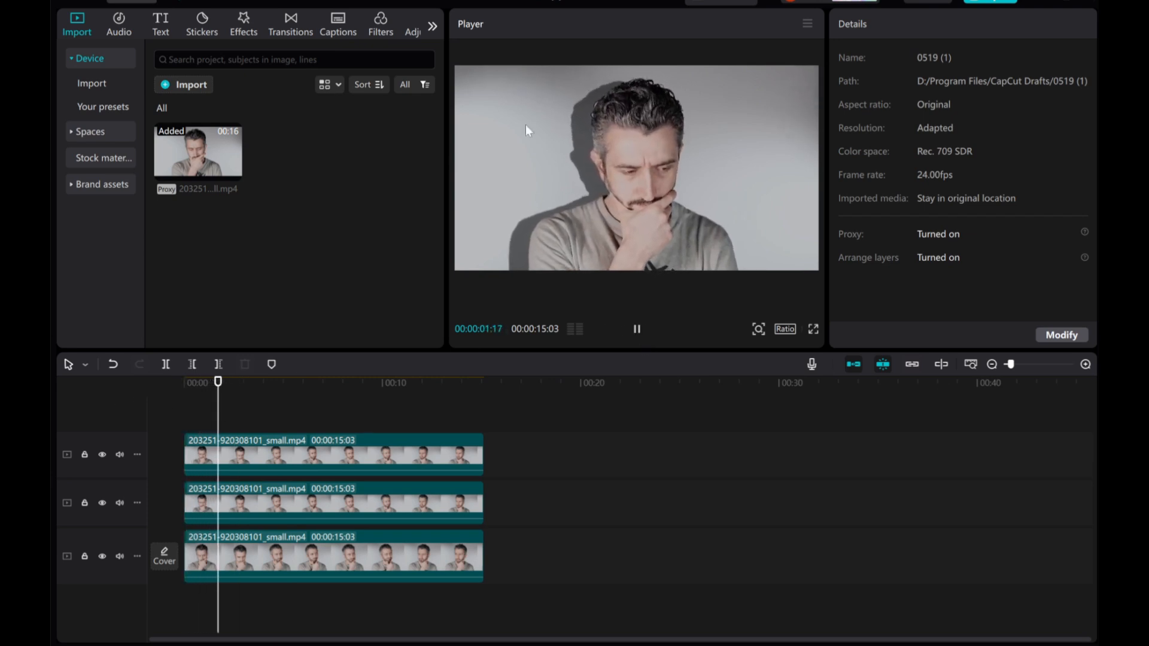